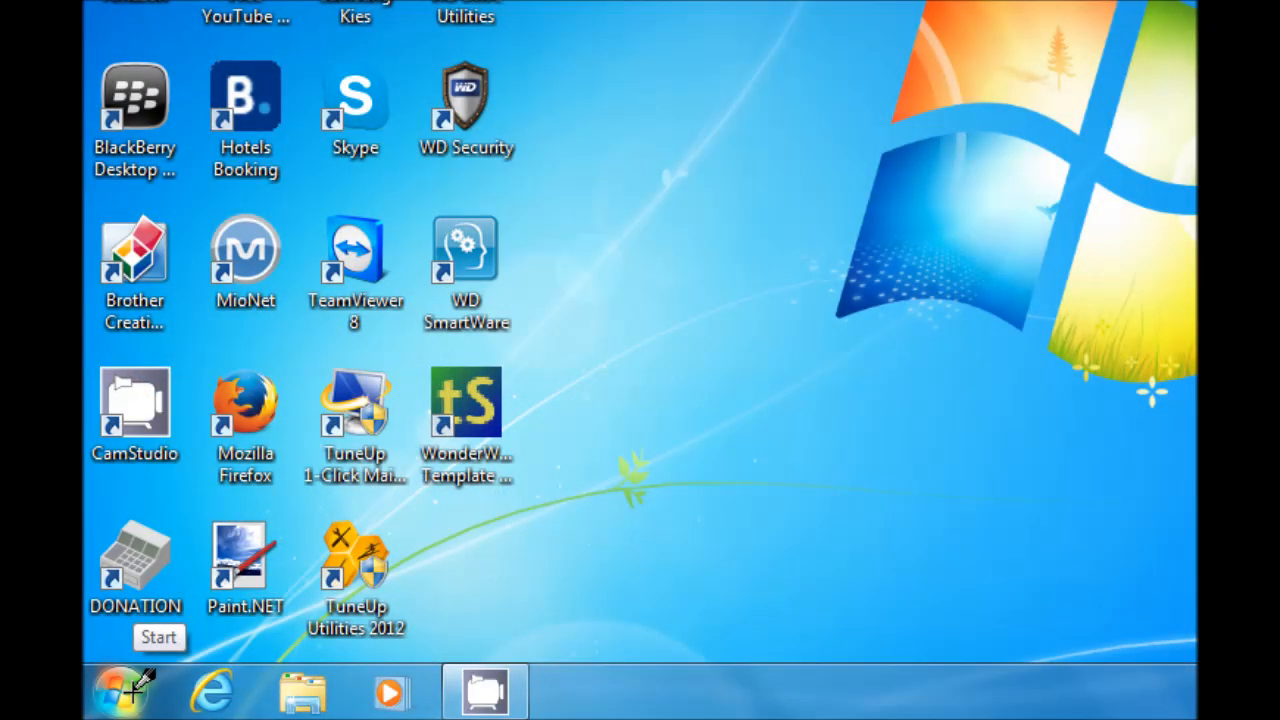
Open the Computer entry's Properties from the Start menu to show System information
left_click(123, 690)
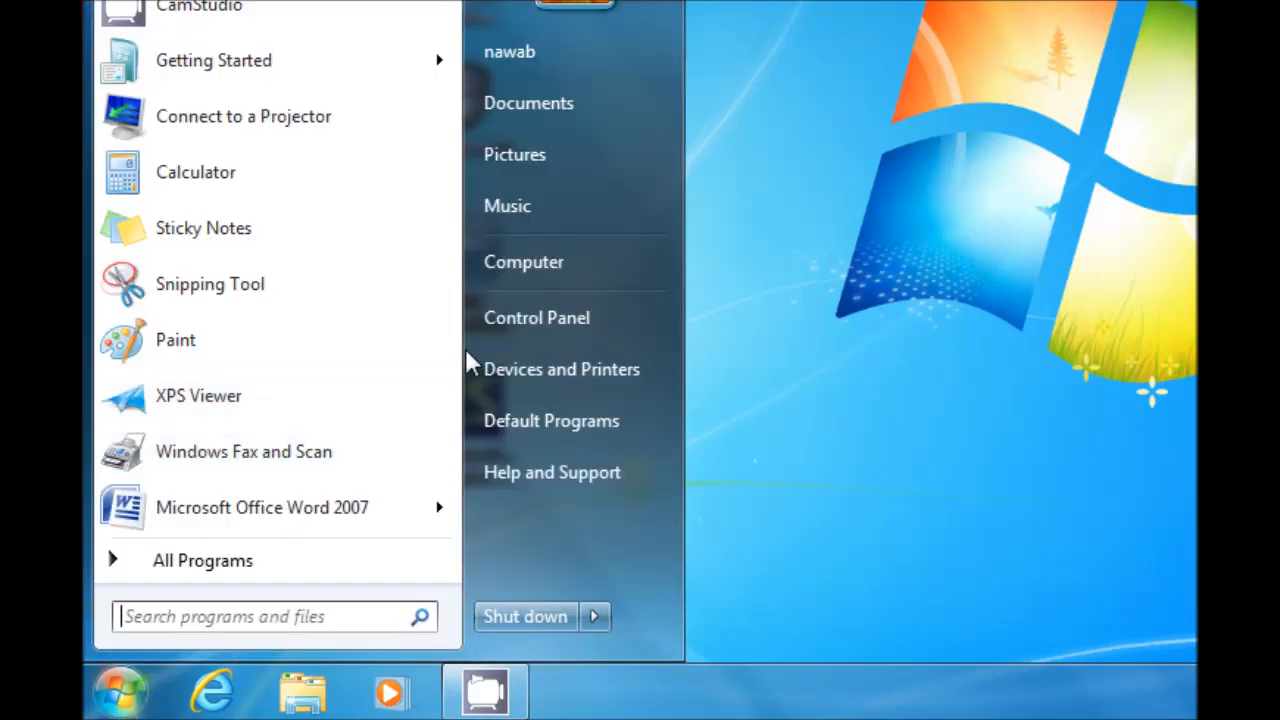
mouse_move(545, 275)
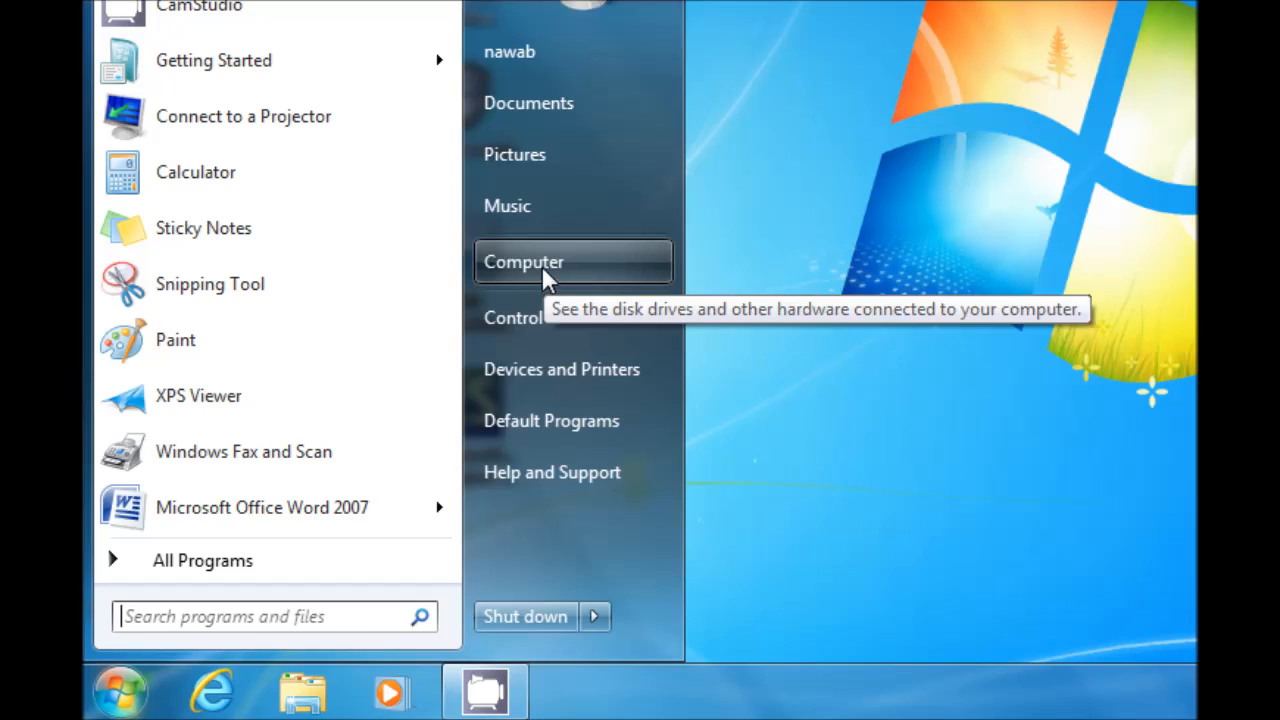
right_click(523, 261)
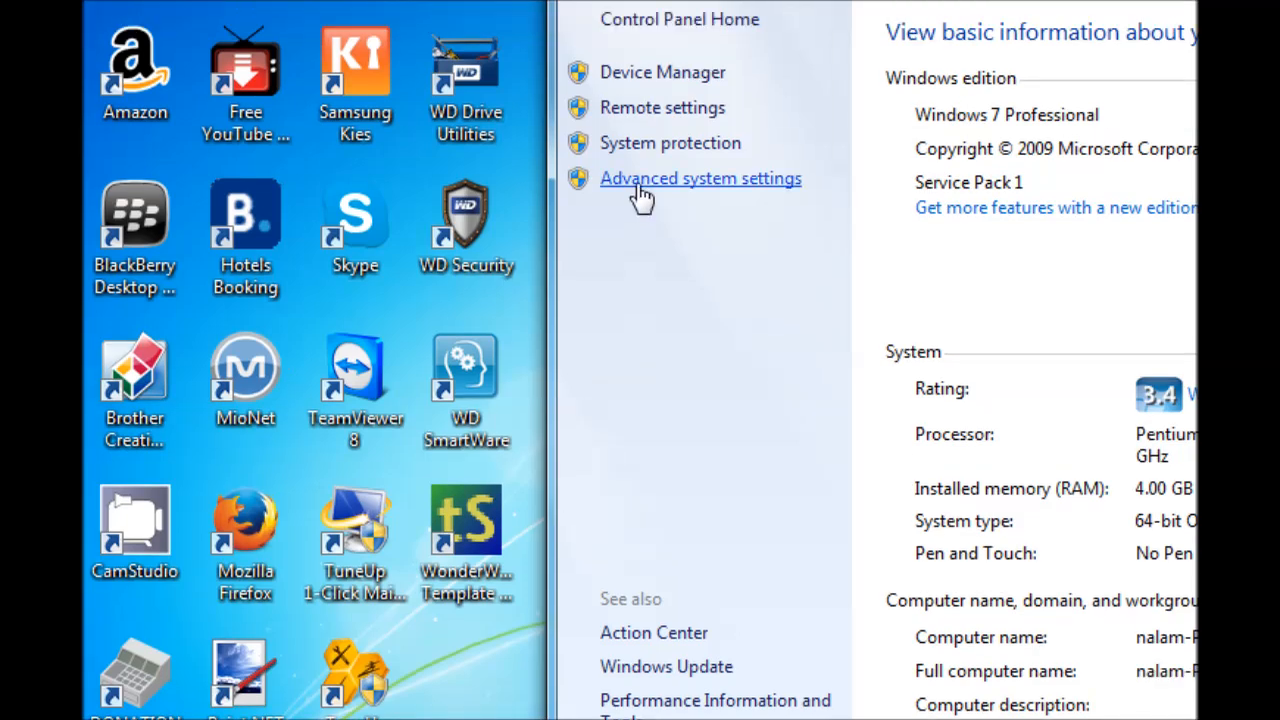
Open Advanced system settings from the System page's left pane
left_click(700, 178)
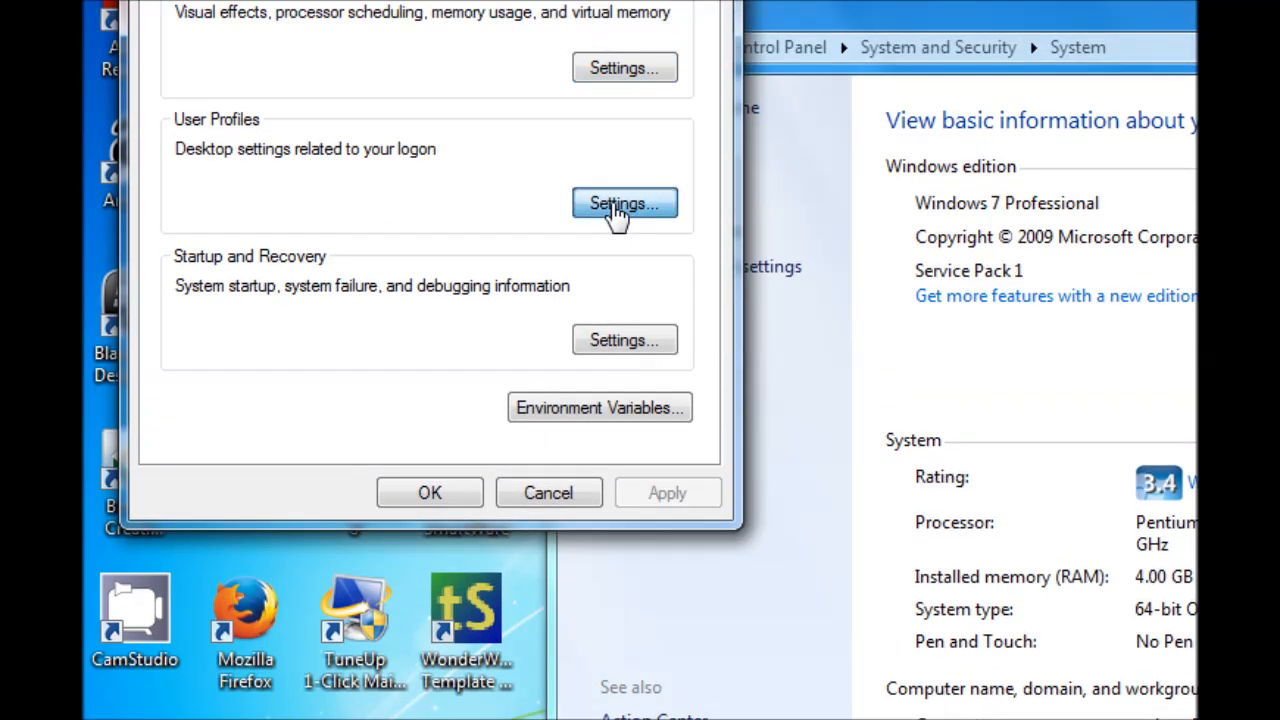
Open the User Profiles settings and select the nalam-PC\alam profile
left_click(623, 203)
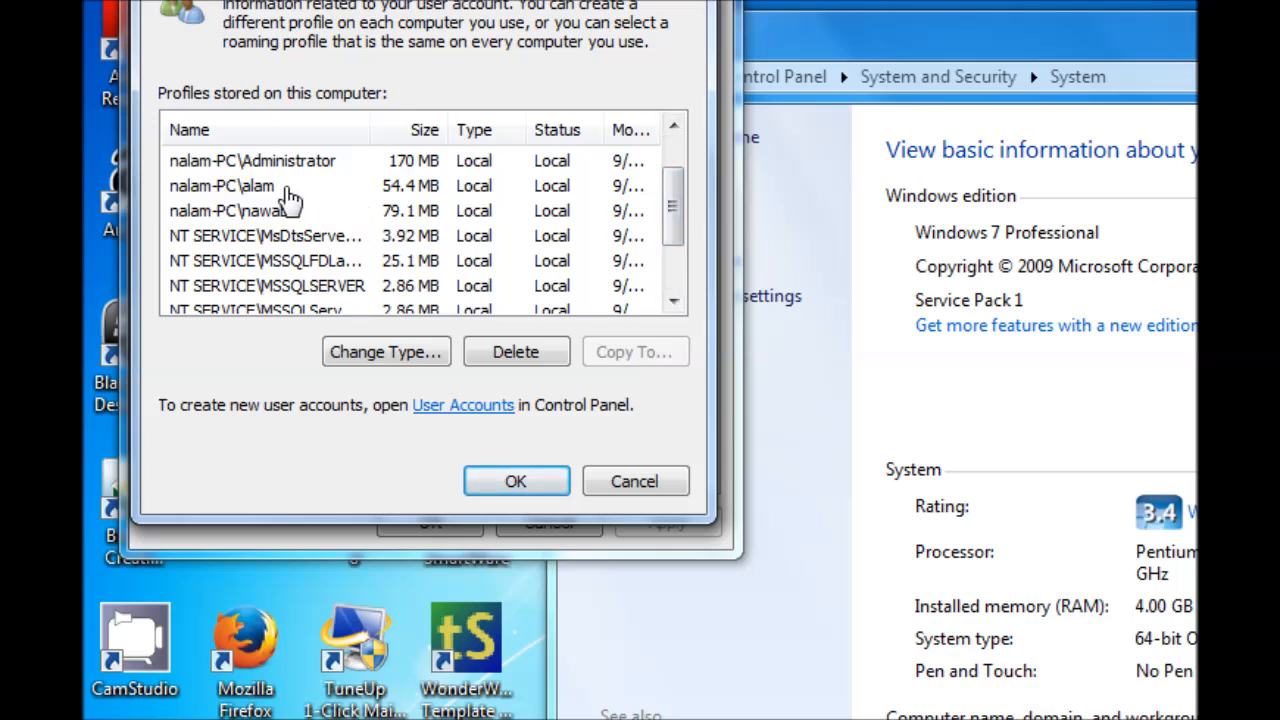
left_click(250, 186)
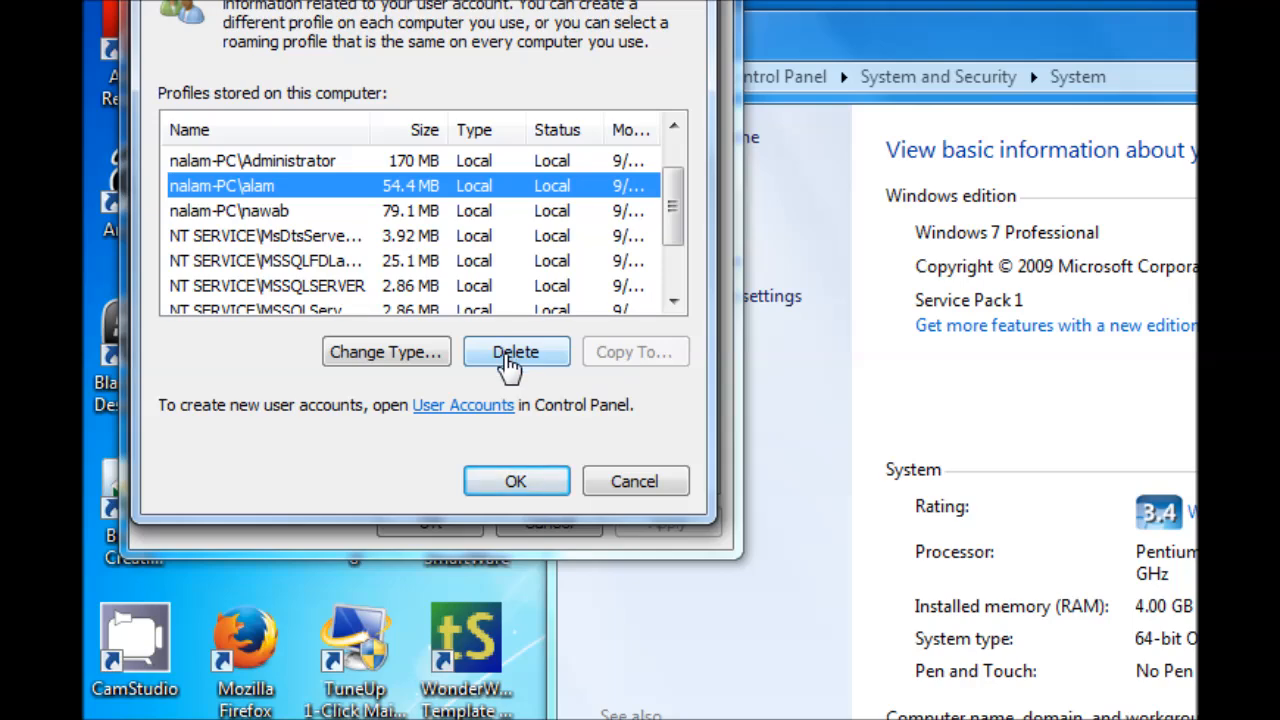
Delete the nalam-PC\alam profile and confirm with Yes
left_click(515, 351)
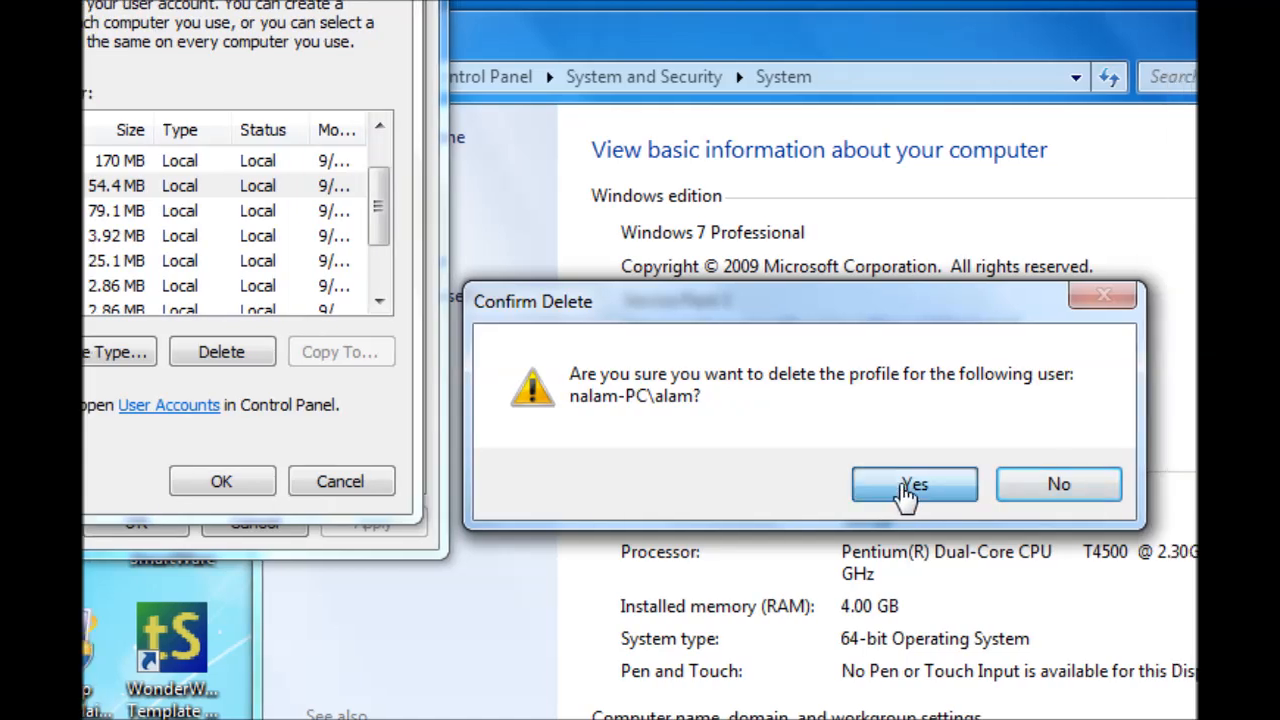
left_click(914, 484)
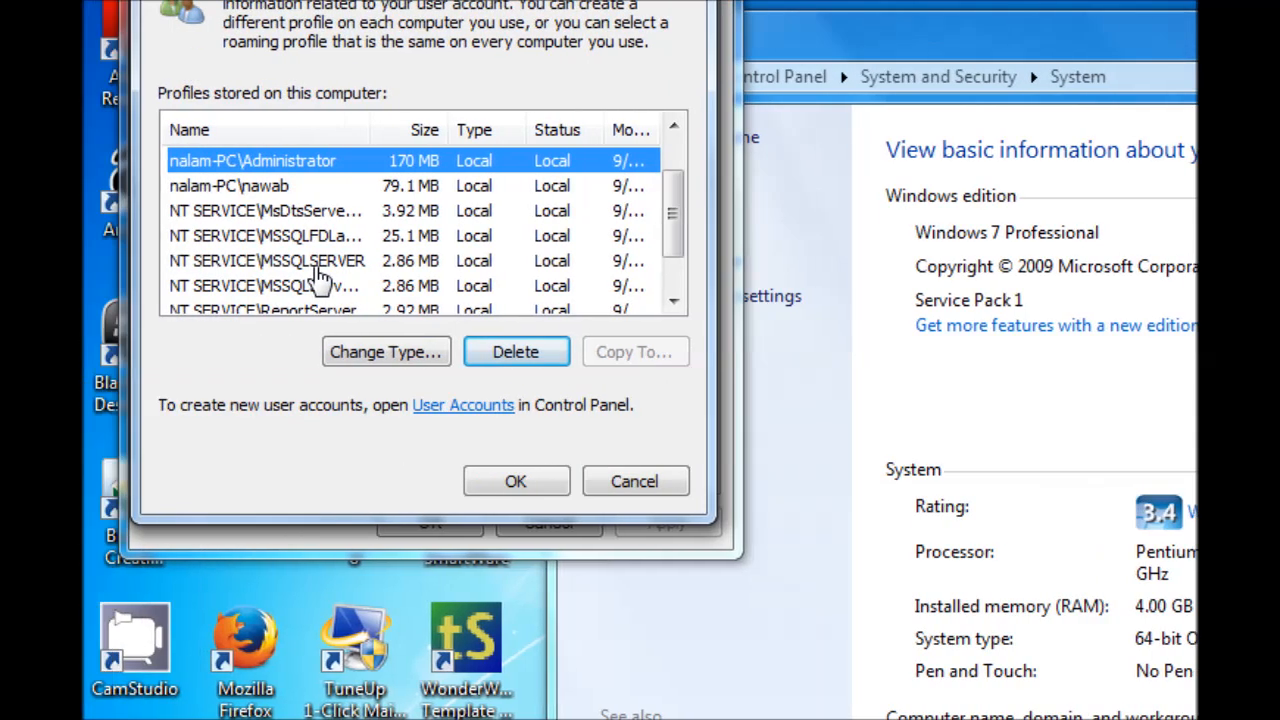
mouse_move(385, 260)
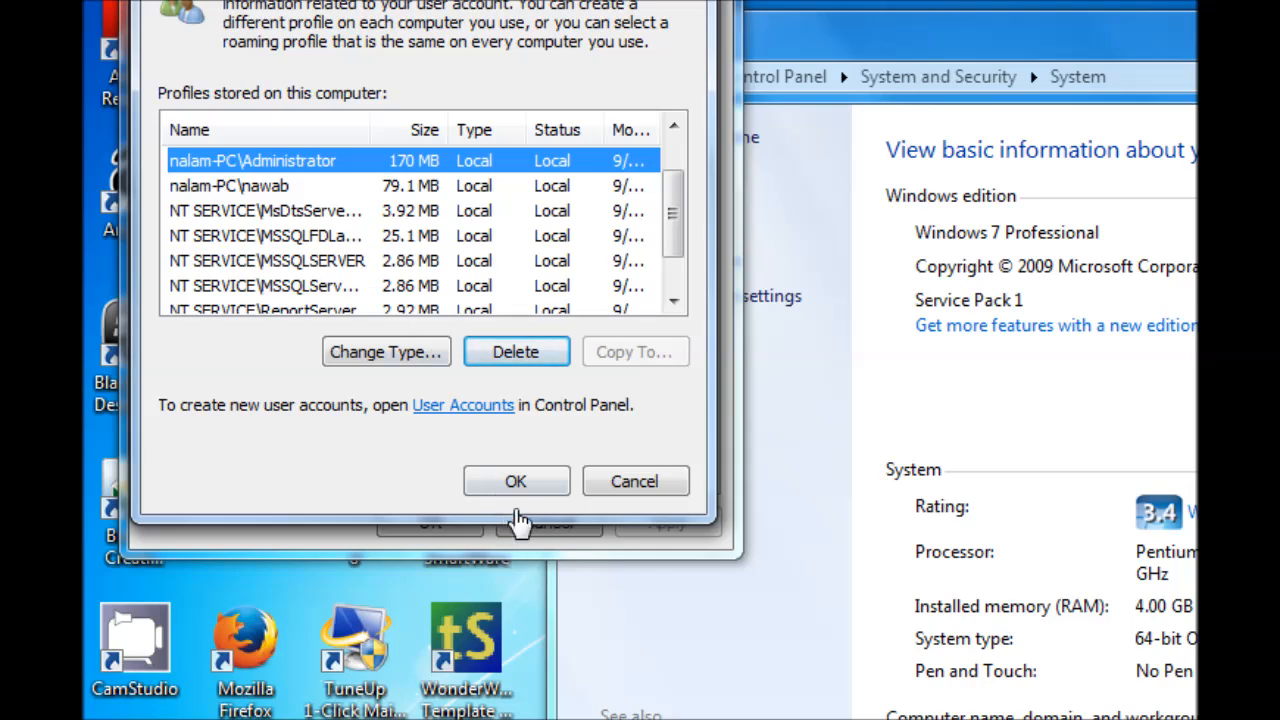
Close the User Profiles and System Properties dialogs with OK
left_click(516, 481)
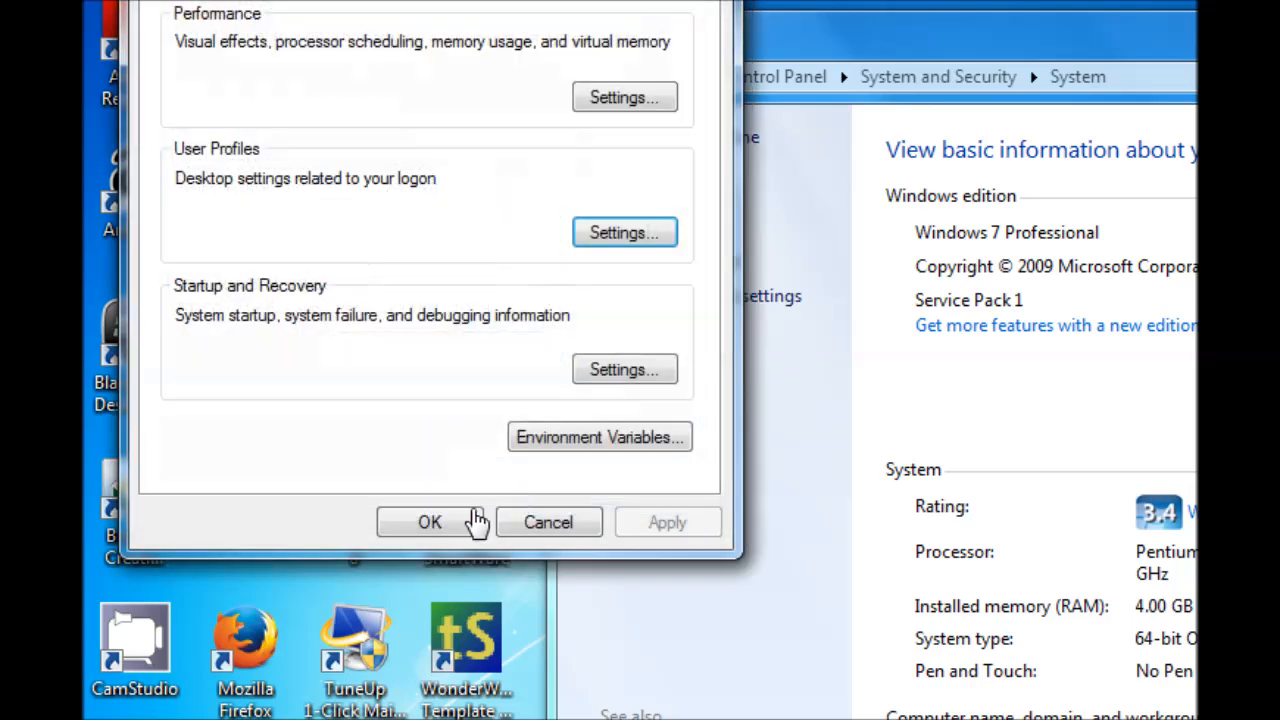
left_click(429, 522)
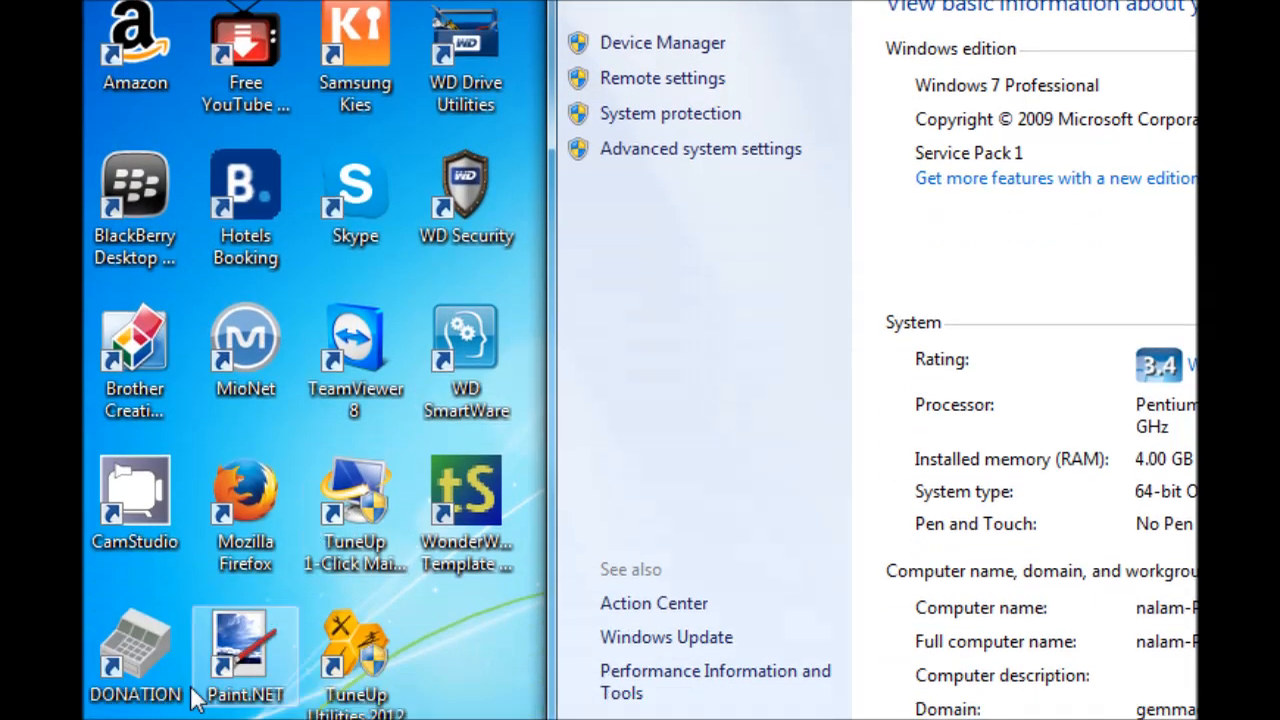
Open the C:\Users folder and verify no alam folder is listed
left_click(119, 690)
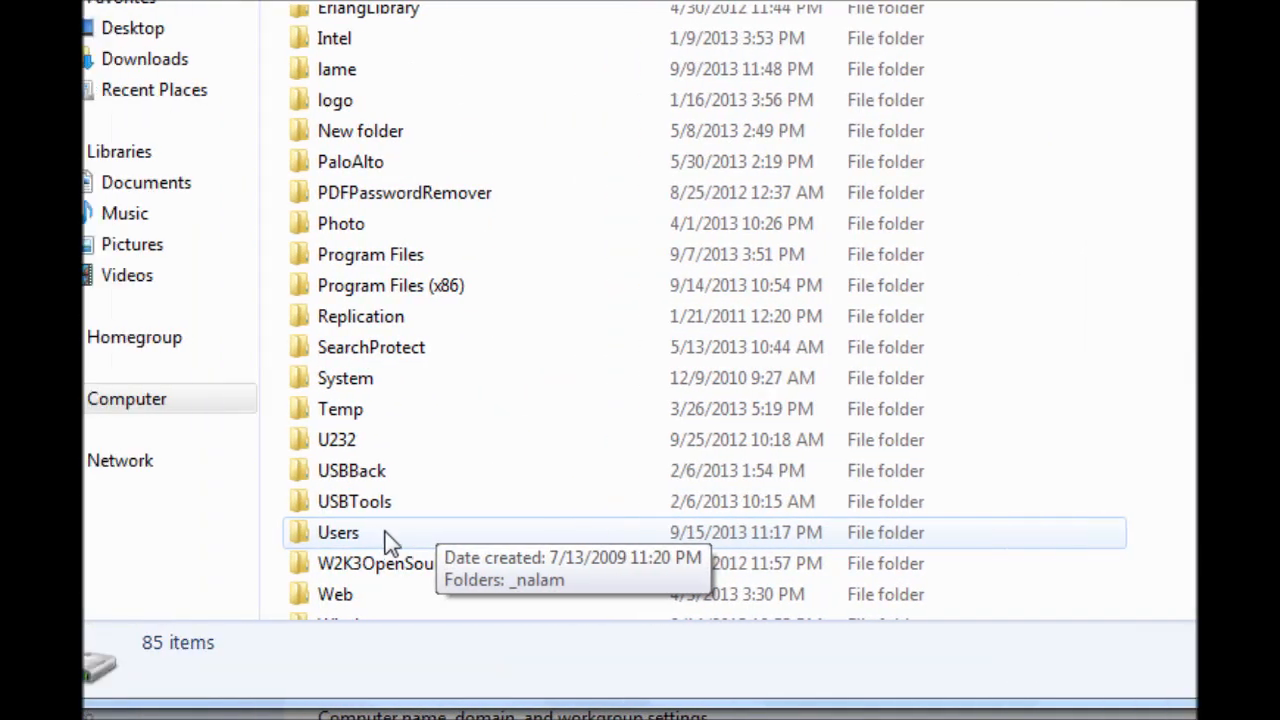
double_click(338, 532)
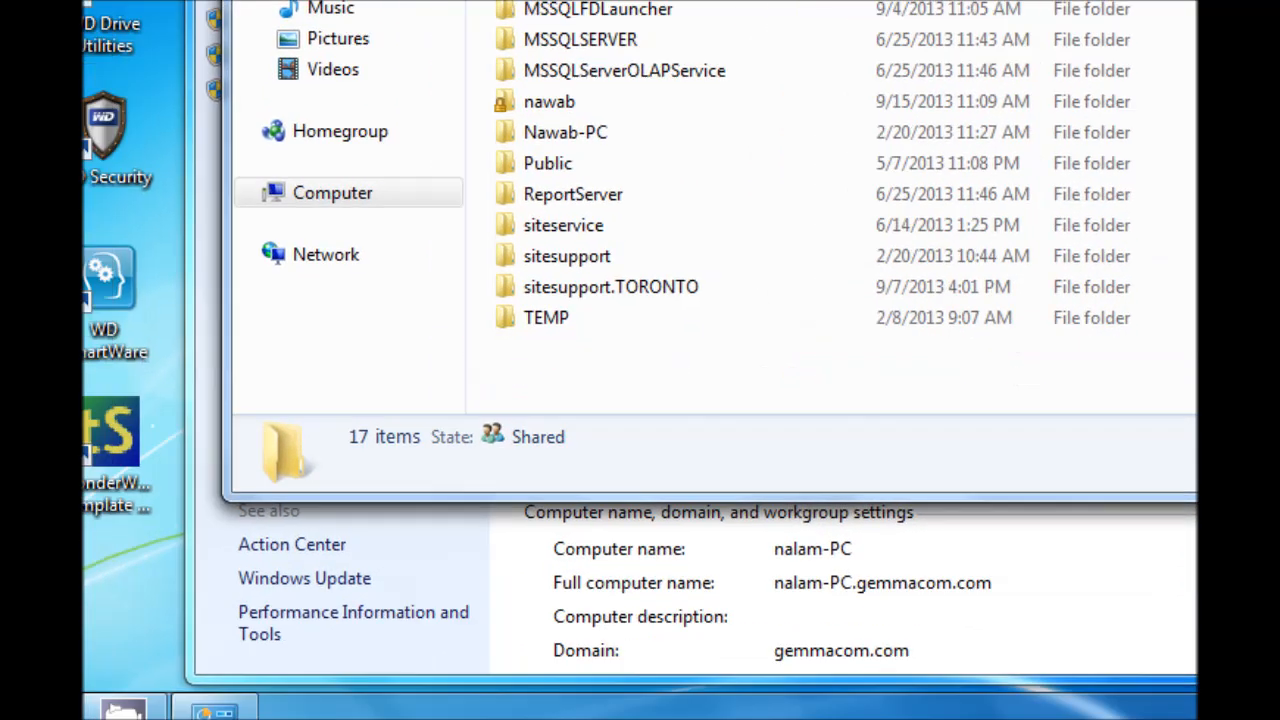
left_click(118, 690)
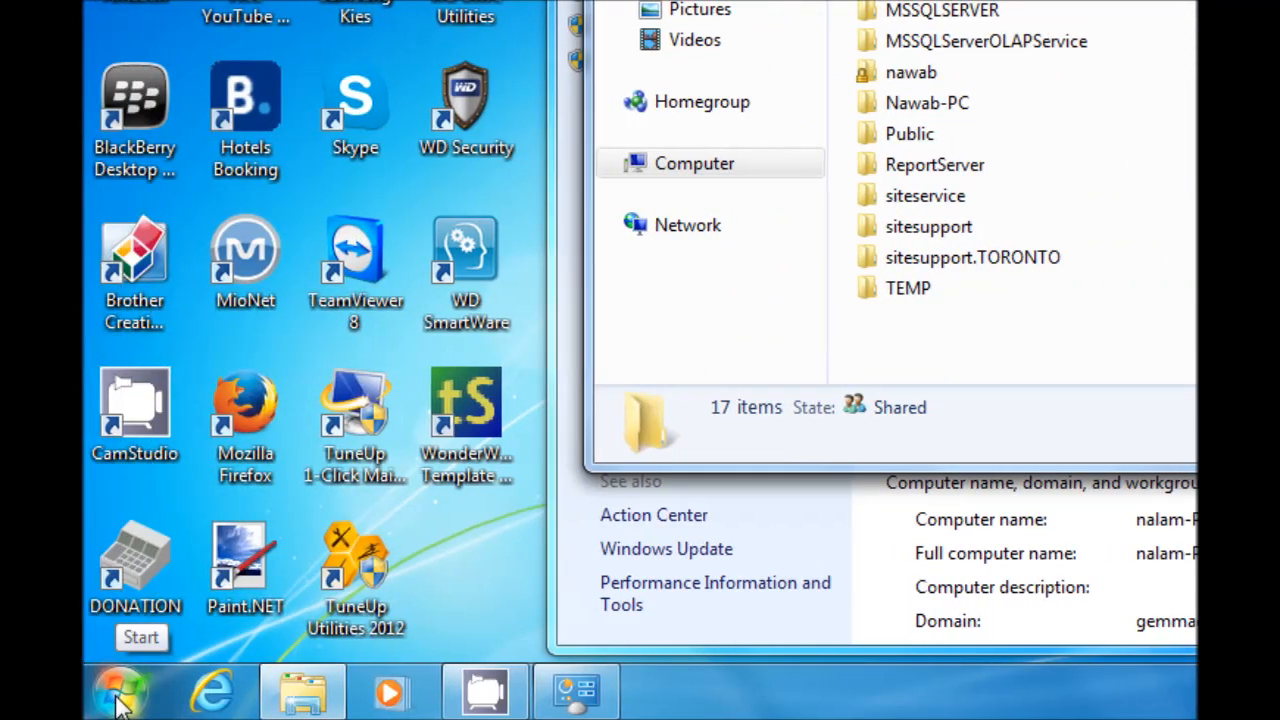